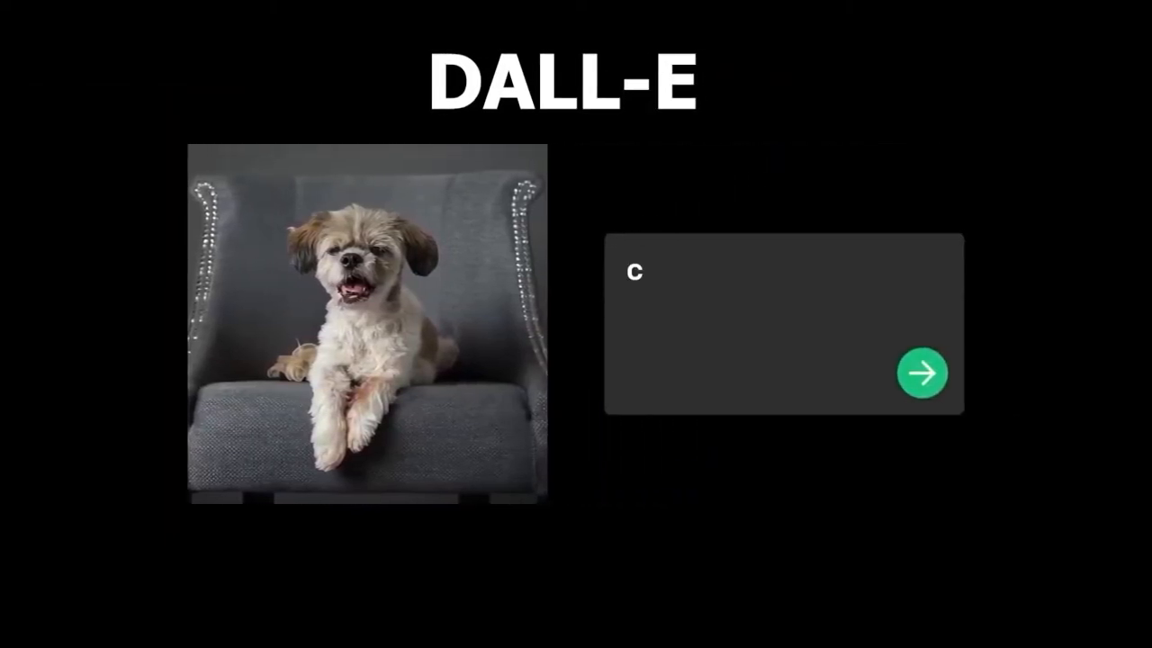
Finish the 'cute cat' prompt and submit it to replace the erased dog.
text(ute cat)
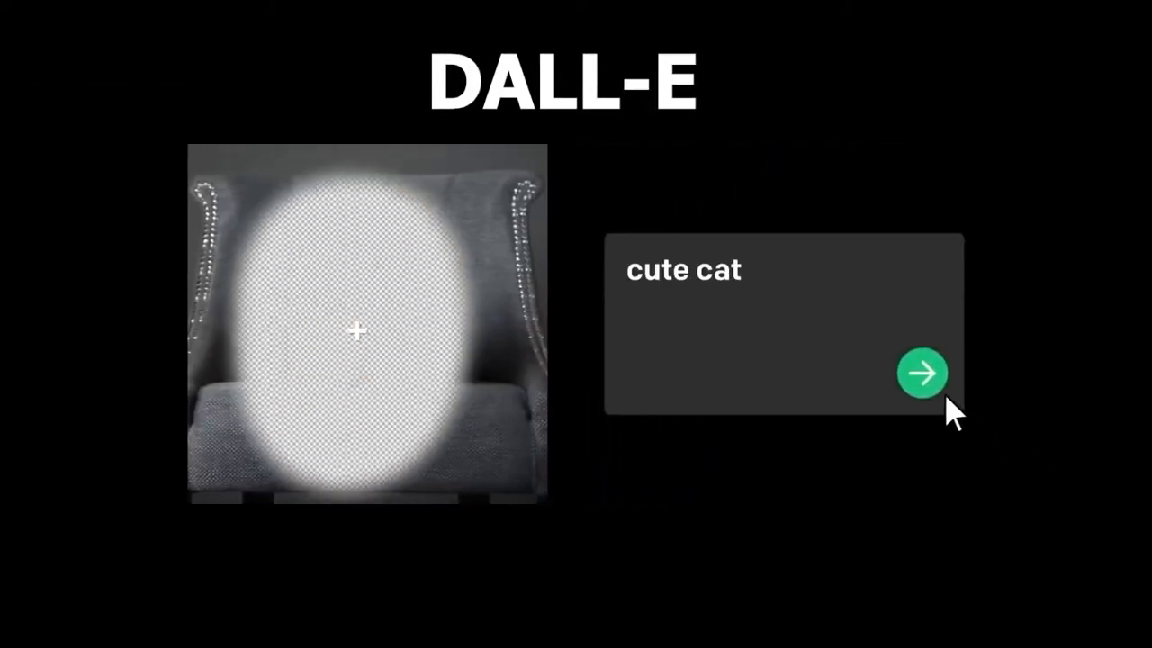
click(922, 372)
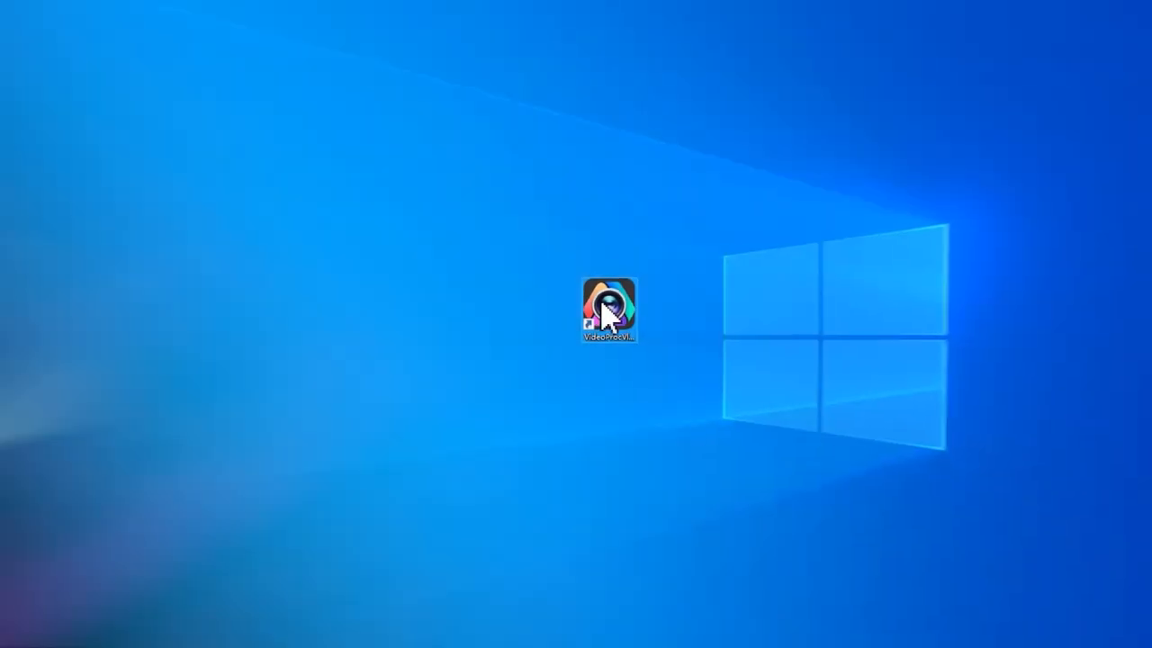
Launch VideoProc Vlogger and drag the cathedral clip onto the video track.
double_click(608, 308)
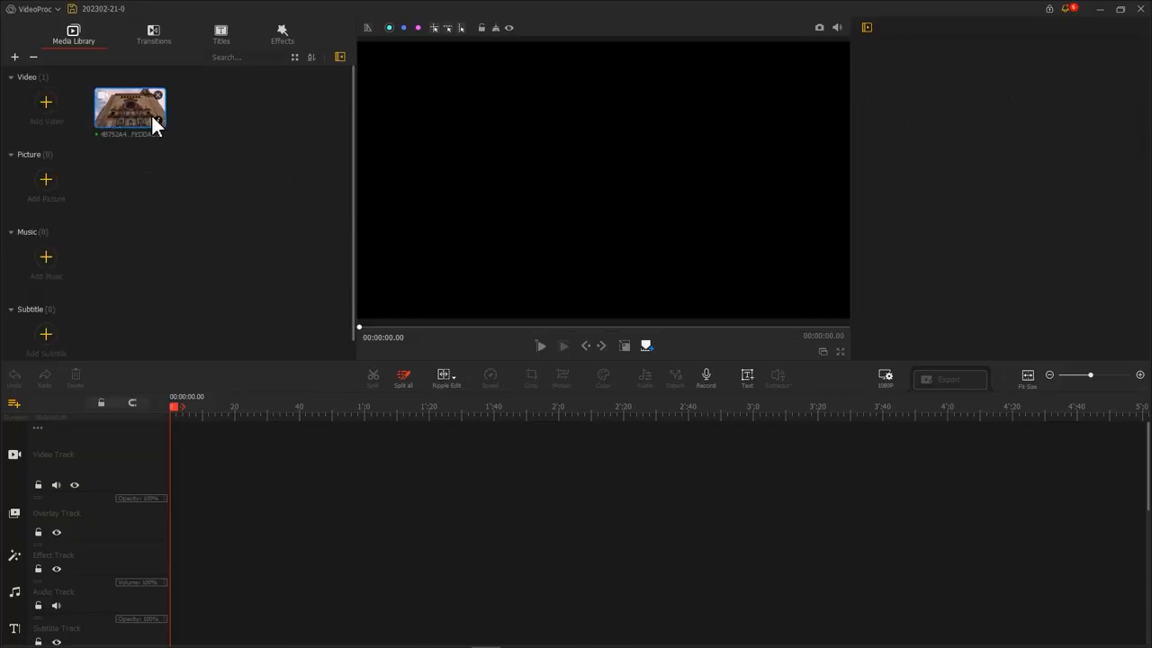
drag(130, 108, 178, 454)
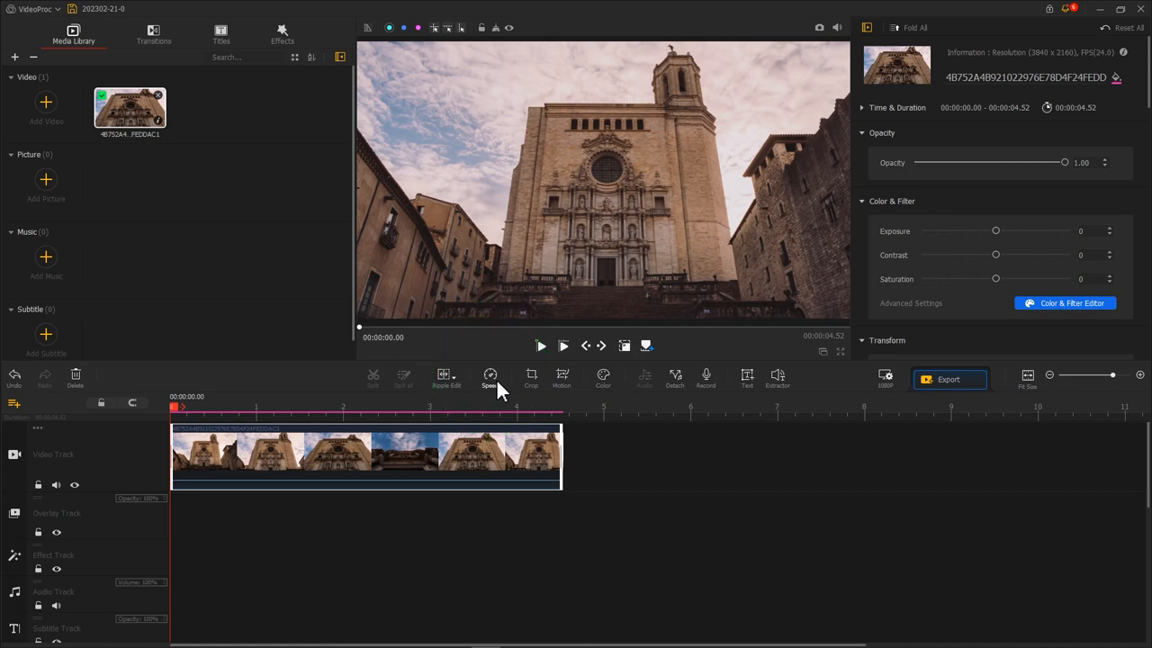
Apply a Fast In Out speed preset with two added points, shortening the clip to 2.43 s.
click(490, 378)
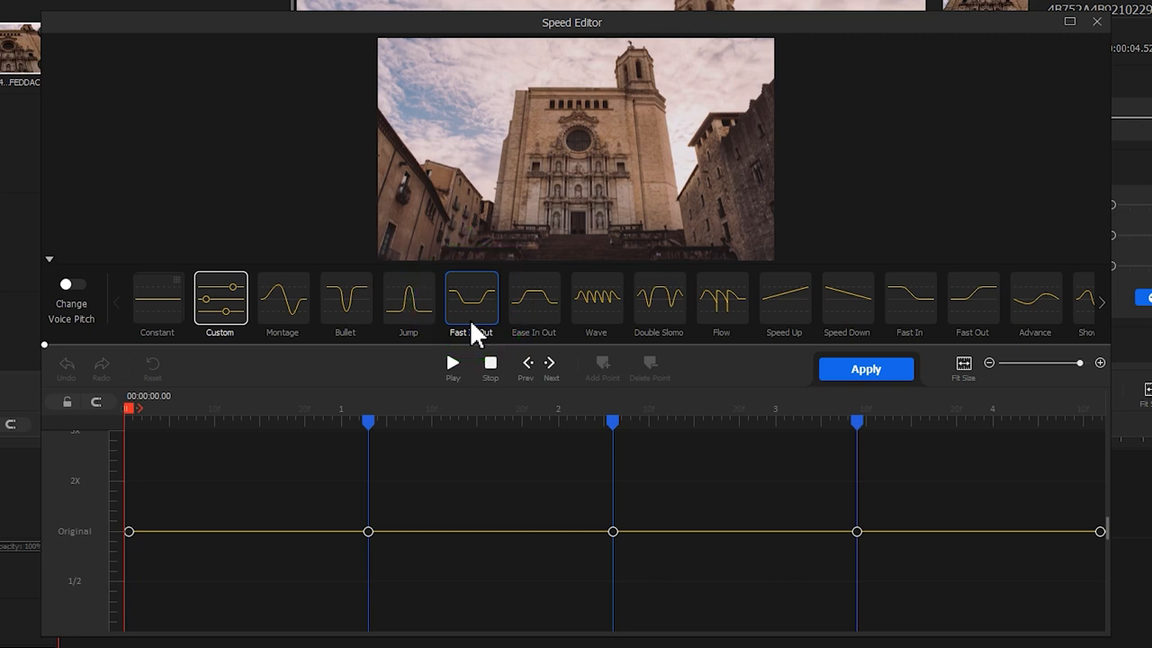
click(471, 297)
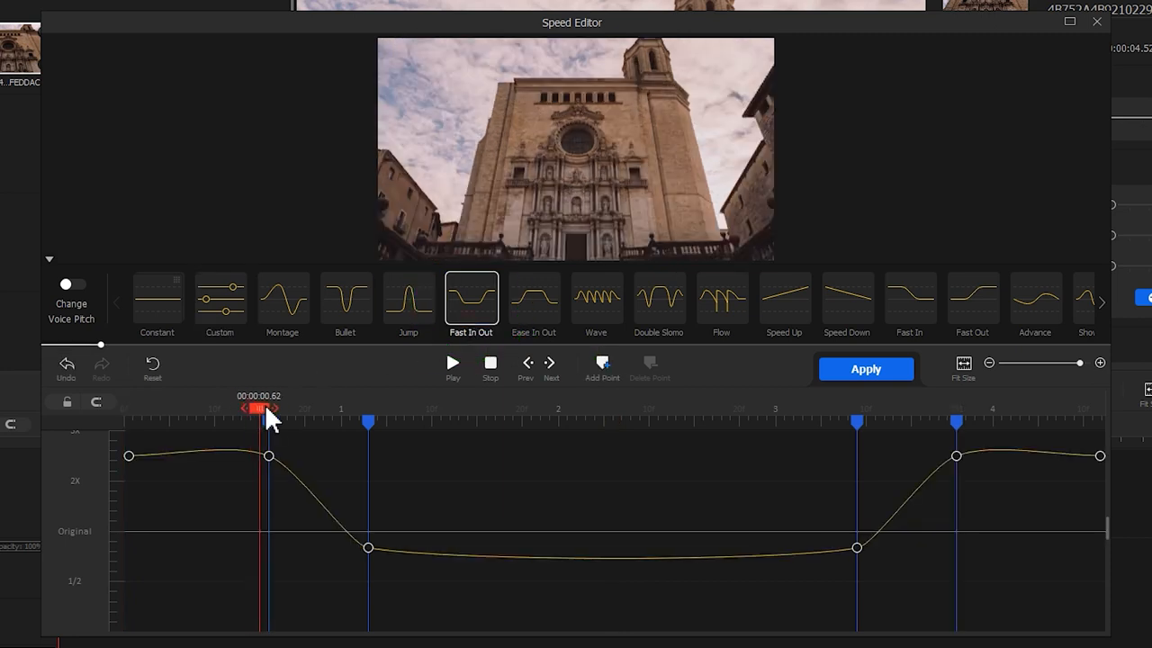
click(219, 297)
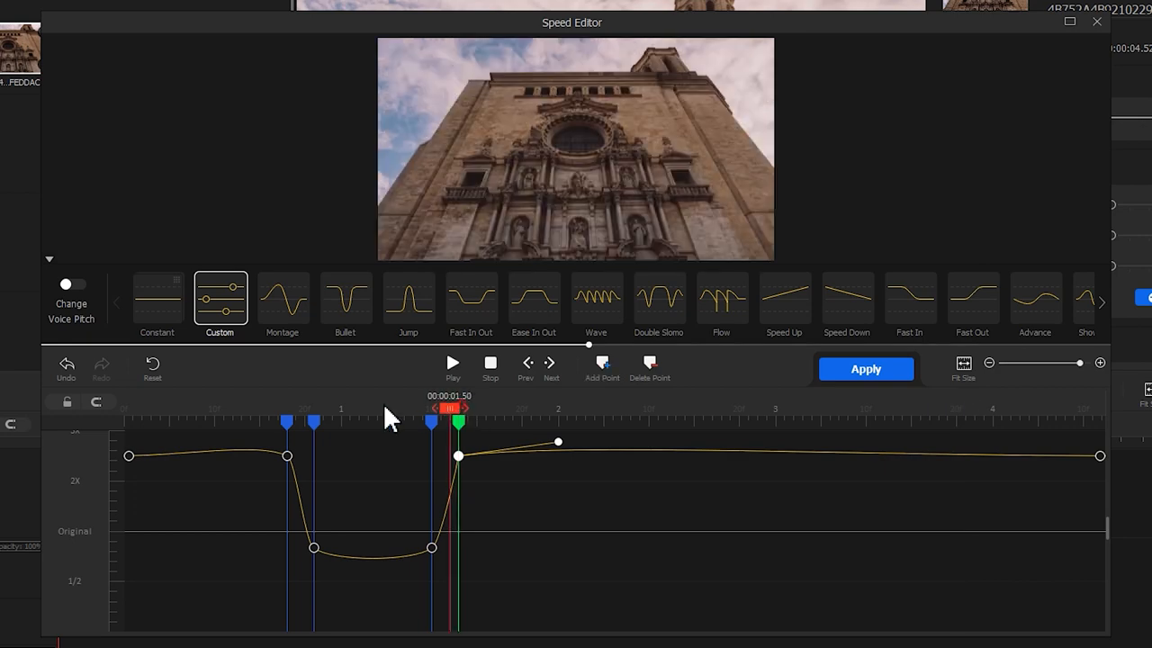
click(453, 362)
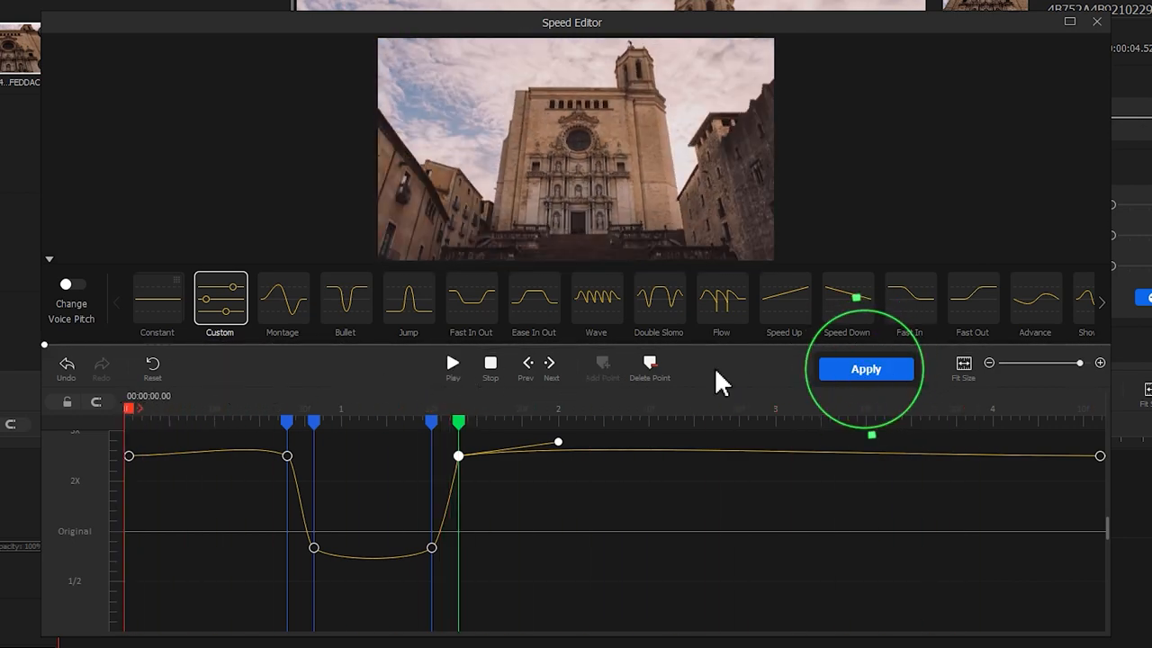
click(865, 369)
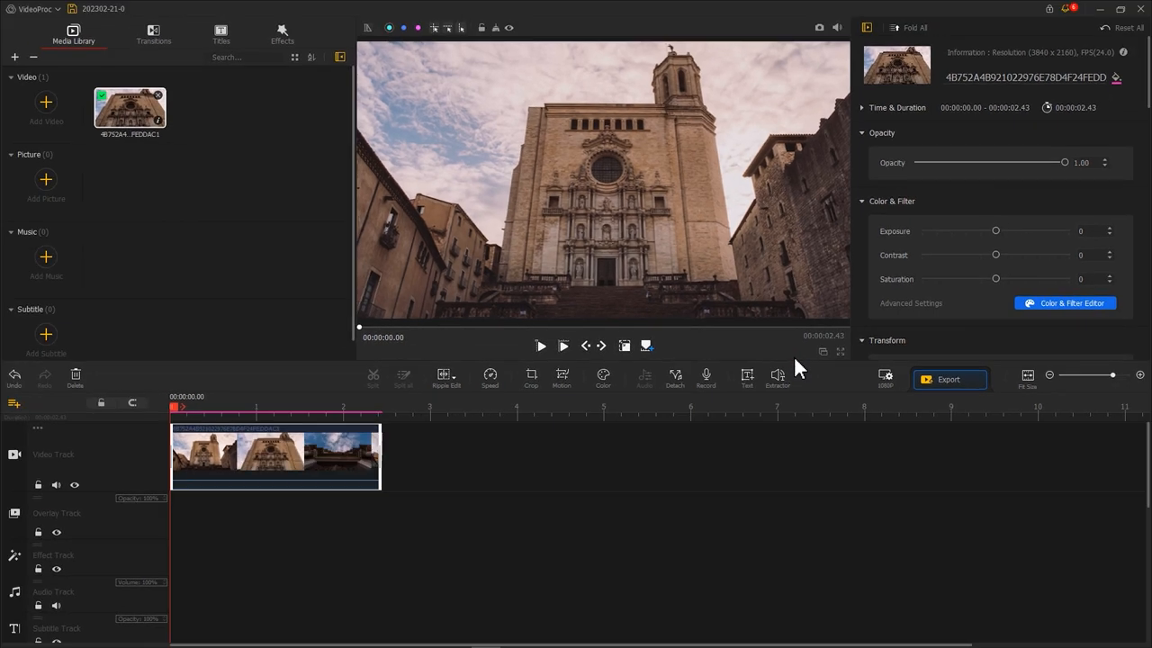
mouse_move(196, 429)
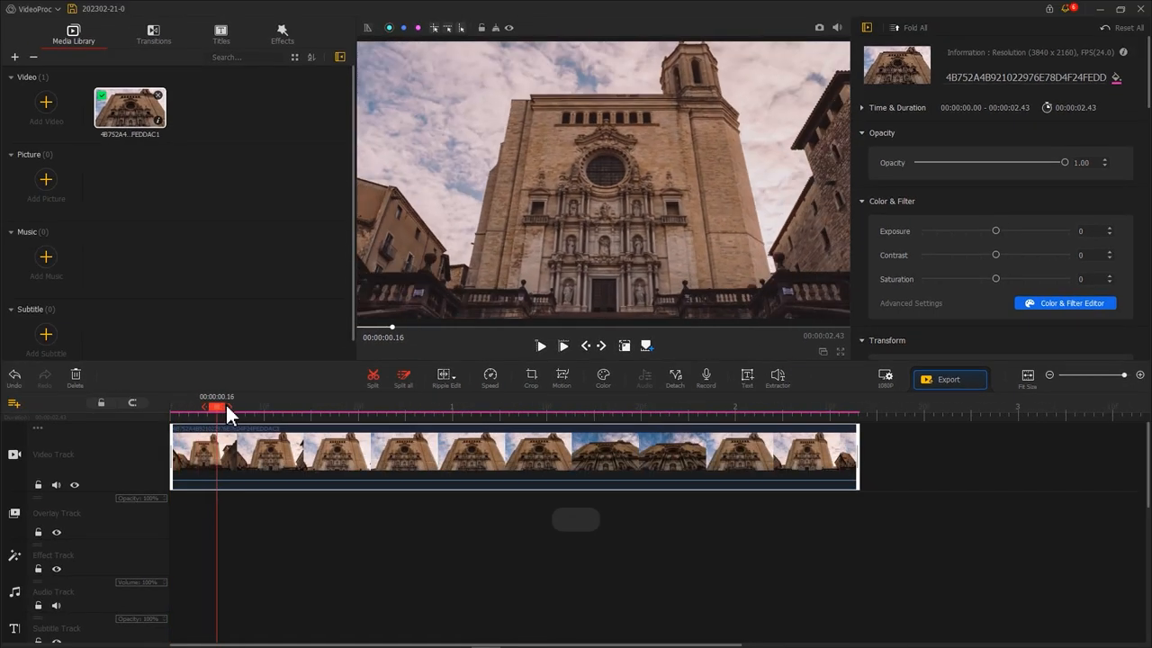
Scrub to the clip's opening and one-second frames, stepping frame by frame and marking frames.
drag(216, 410, 291, 410)
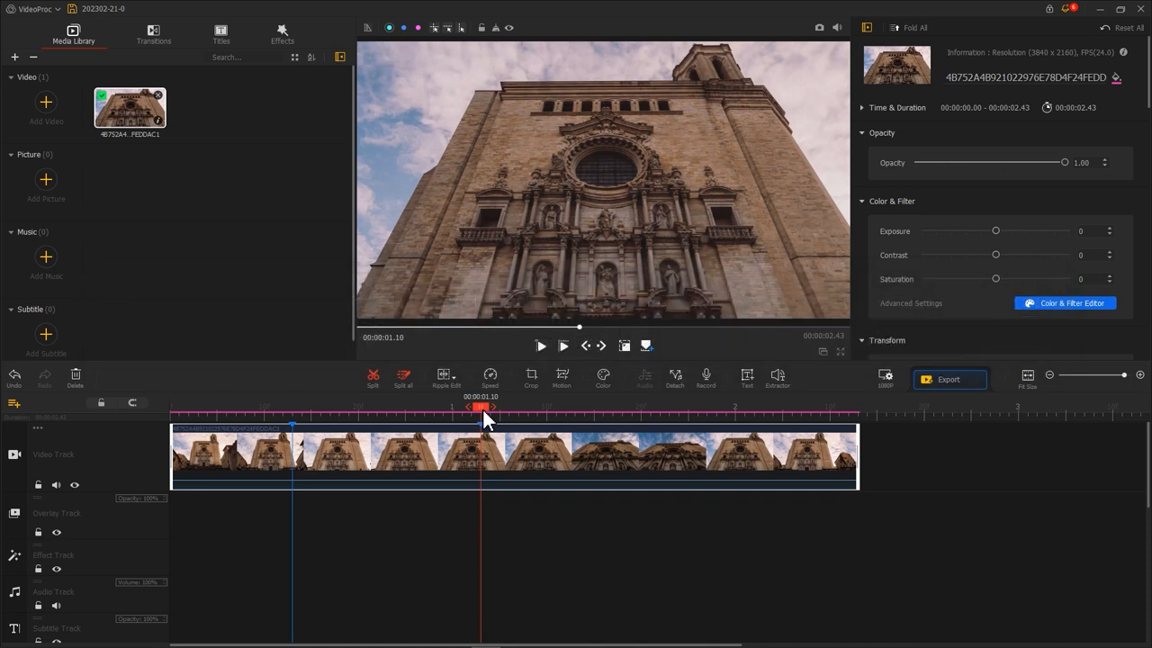
drag(481, 408, 292, 407)
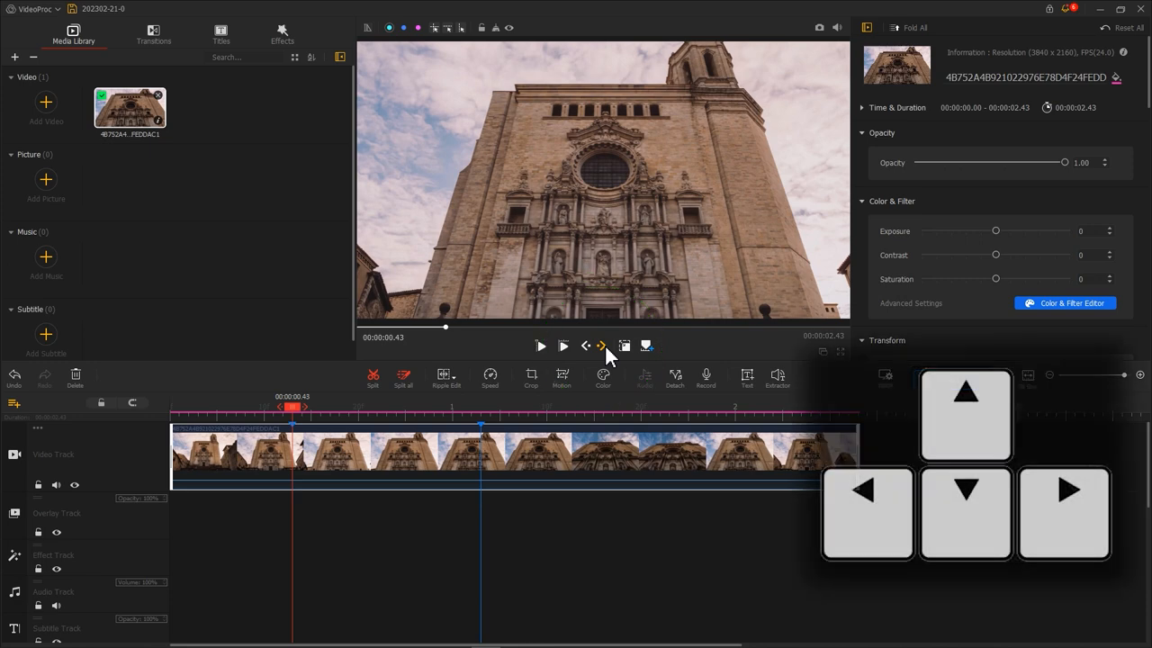
click(1064, 513)
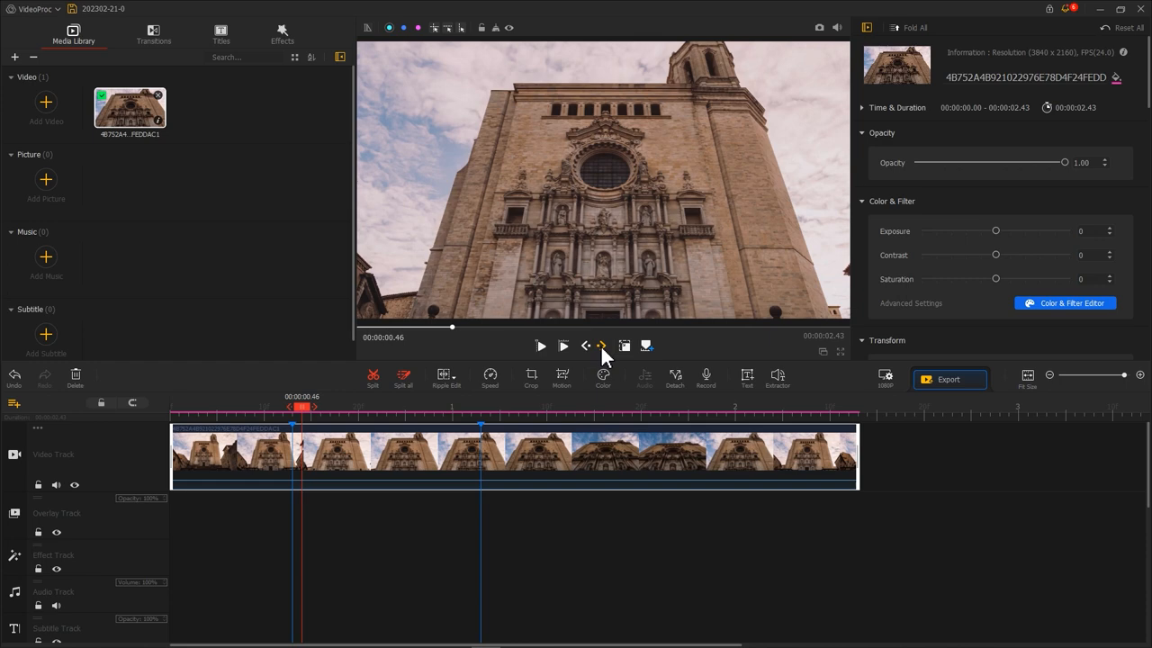
key(shift+m)
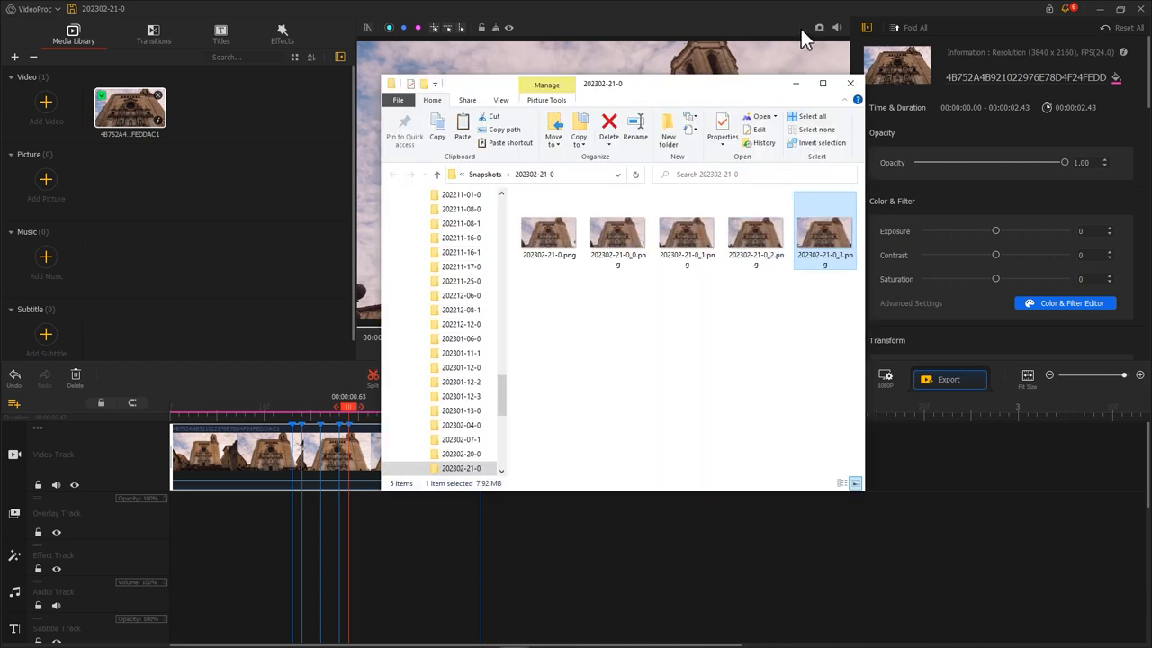
click(849, 83)
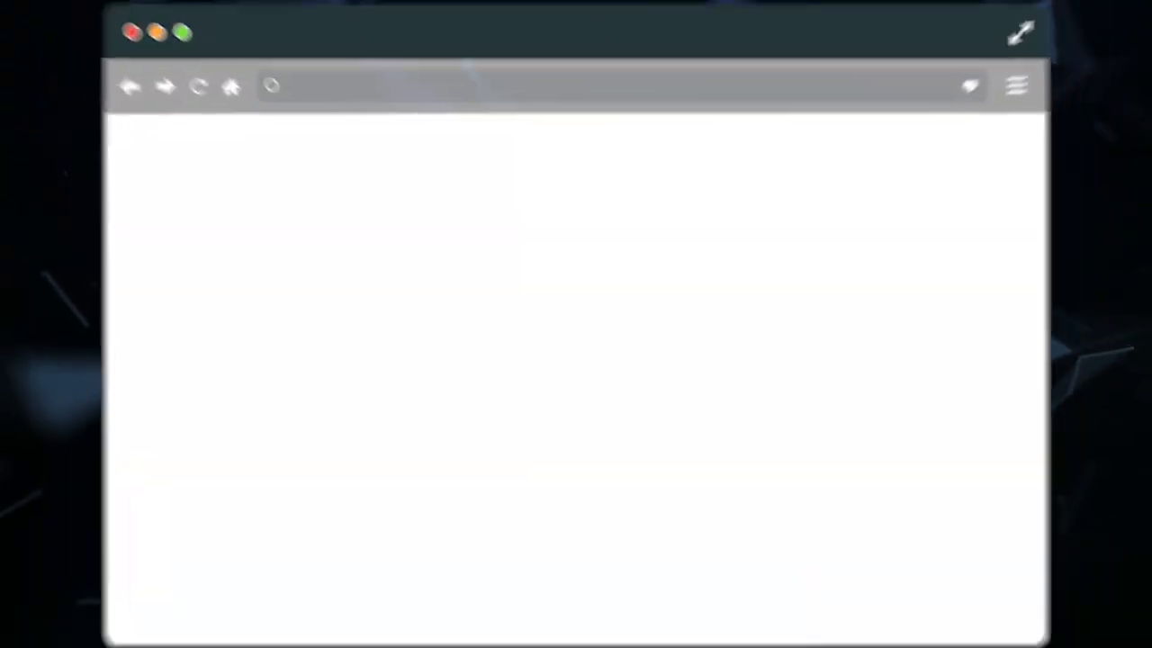
text(https://labs.openai.com/)
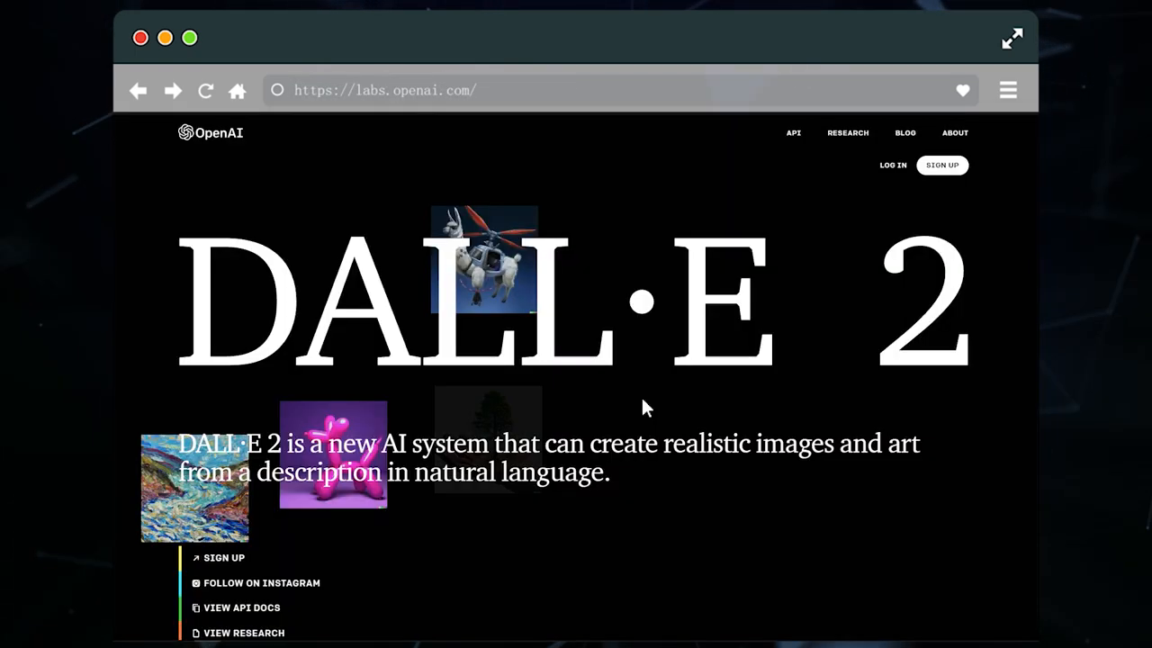
click(1011, 37)
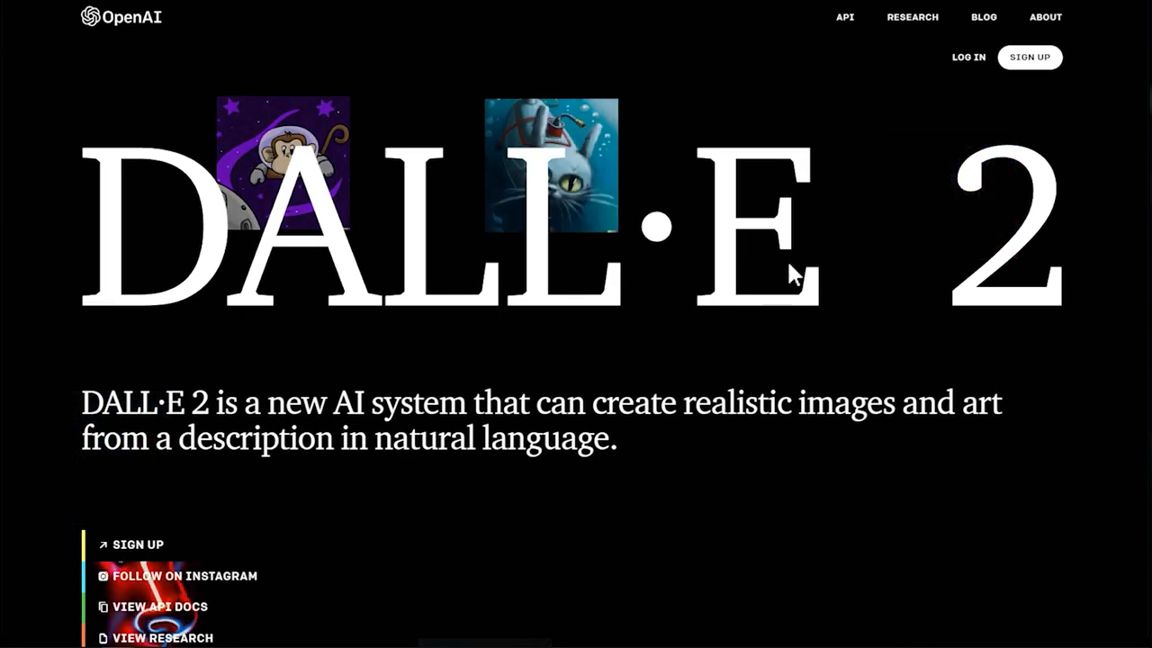
click(1028, 57)
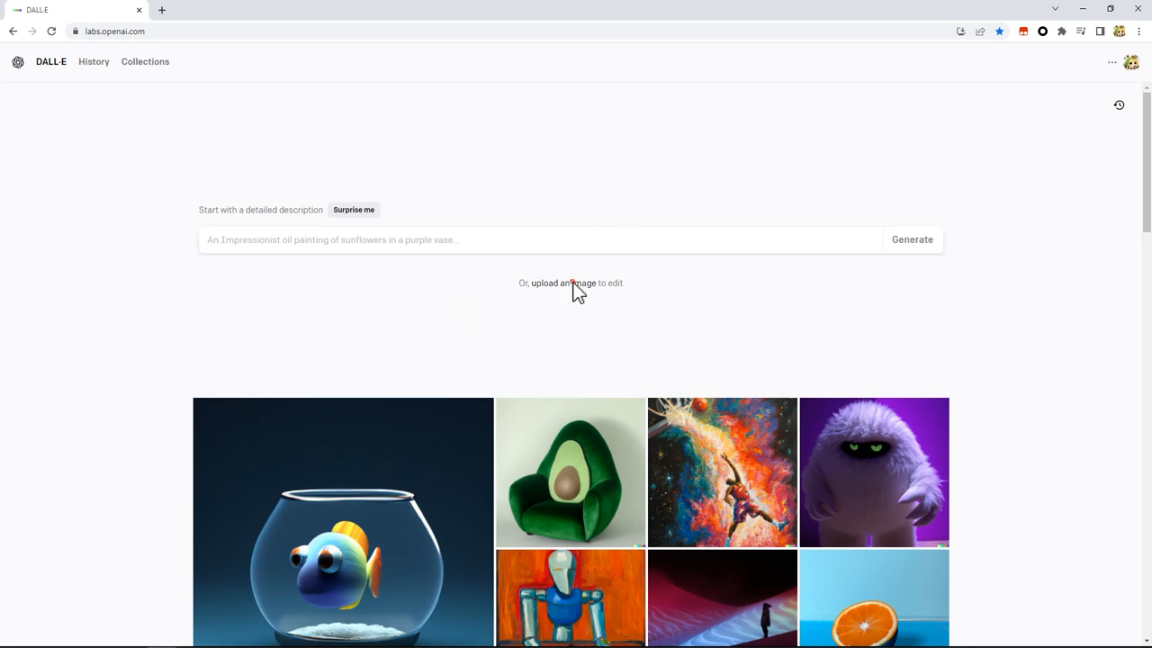
Upload snapshot 202302-21-0.png to DALL-E and skip cropping.
click(570, 282)
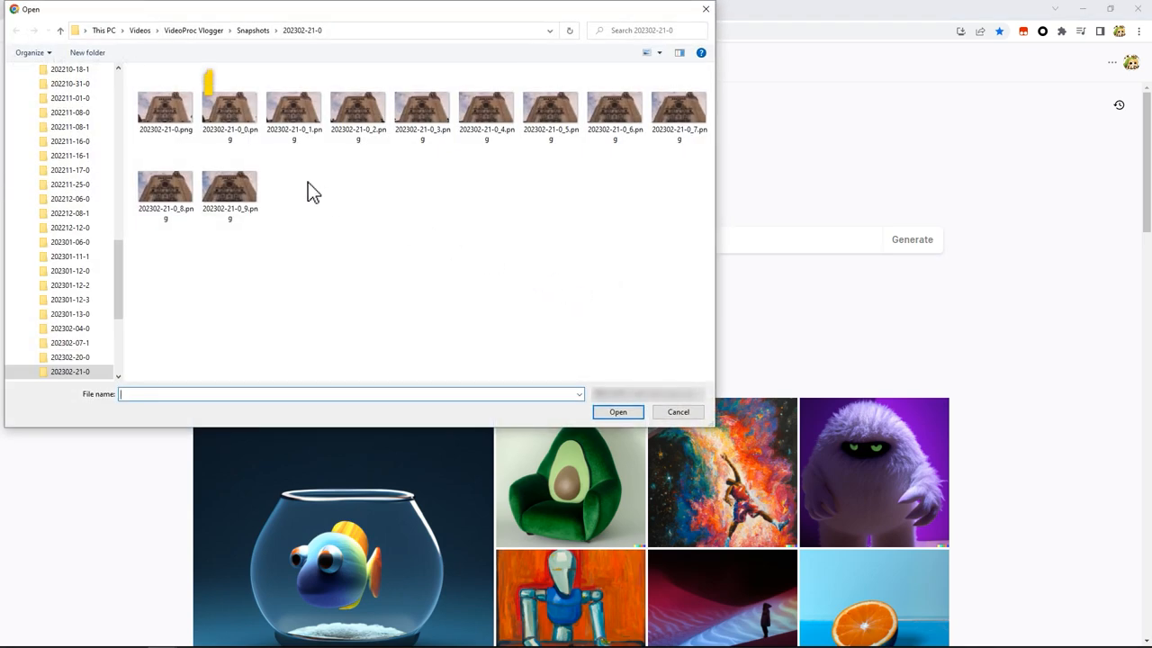
click(165, 104)
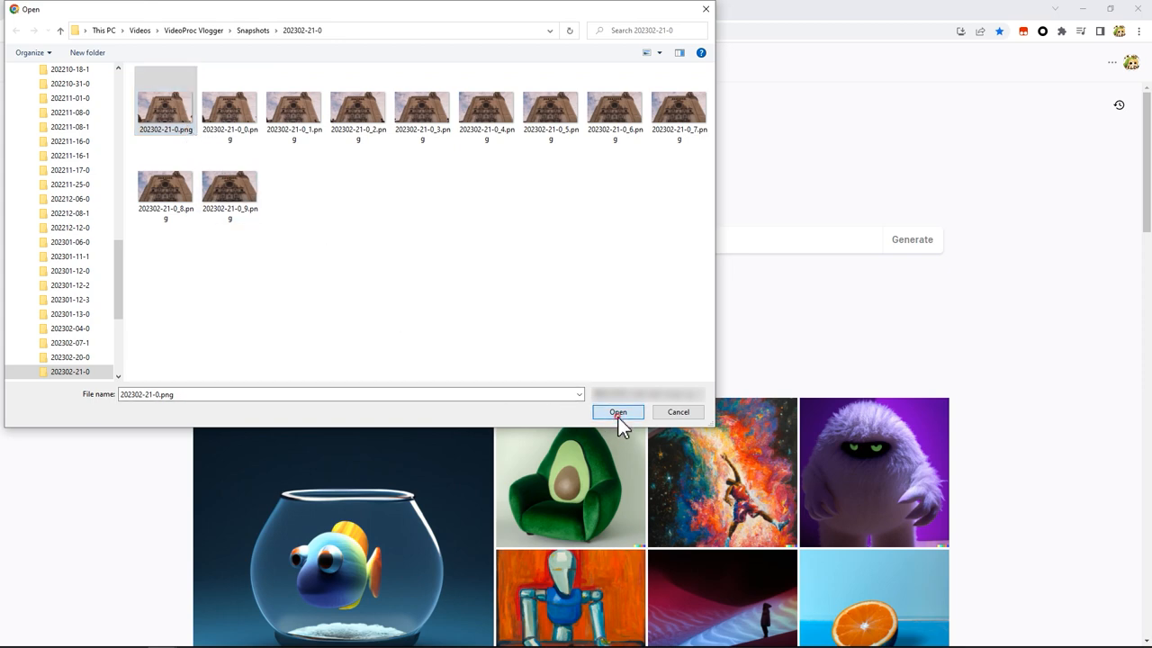
click(617, 412)
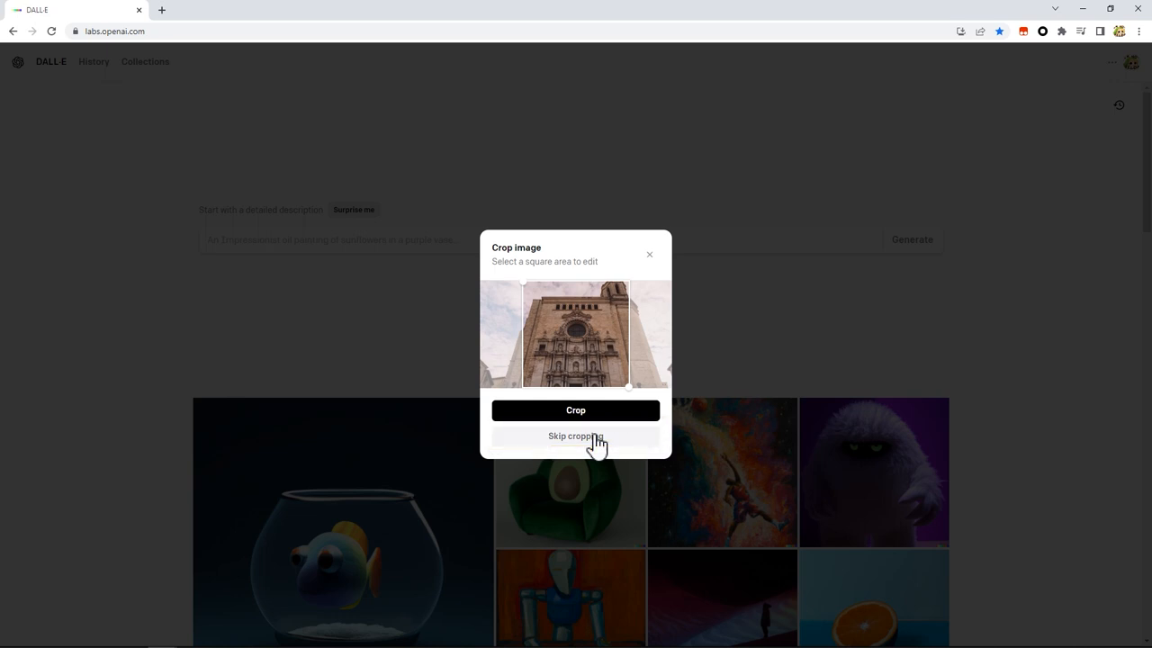
click(575, 435)
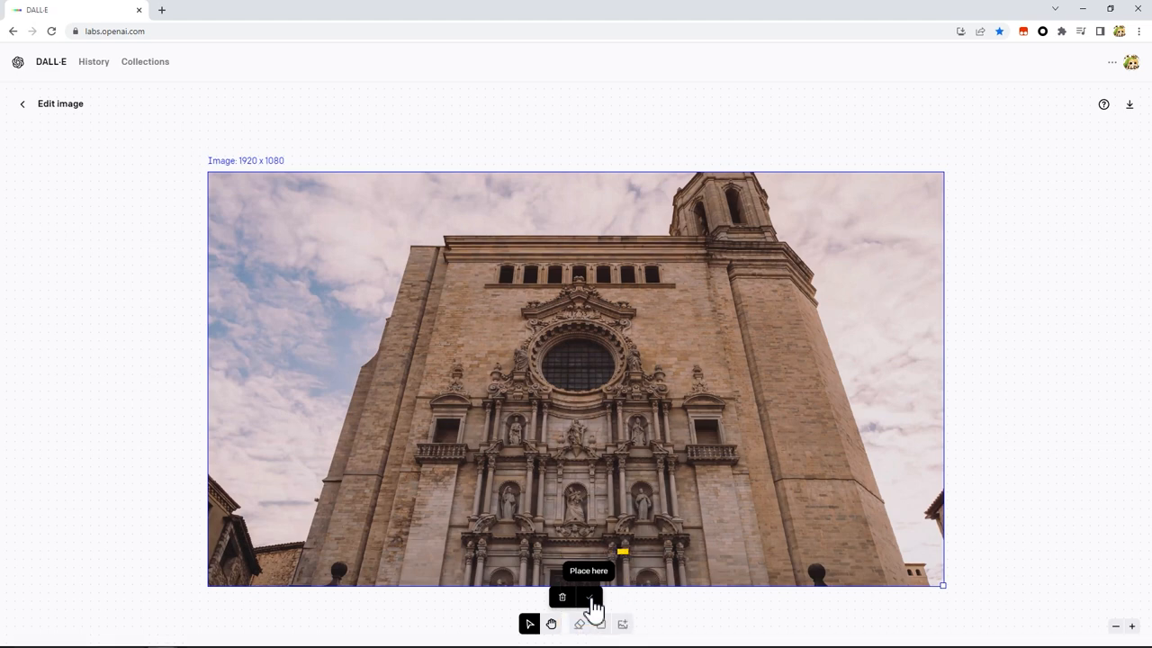
Place the snapshot, erase the rose window, and type the prompt 'earth'.
click(589, 595)
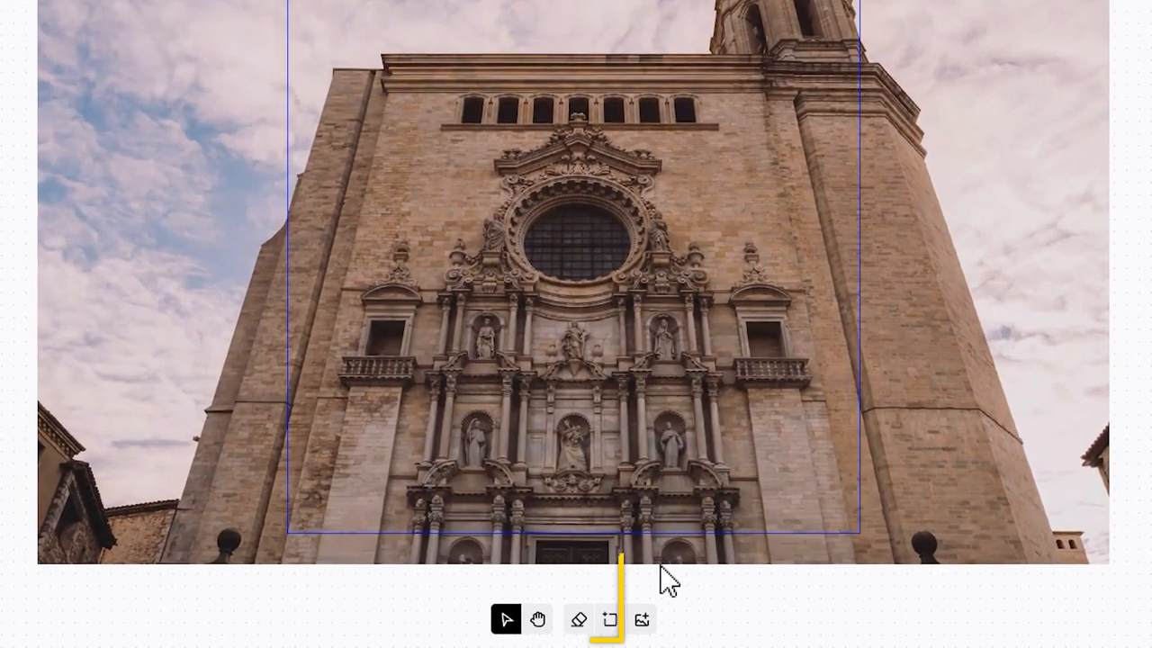
click(577, 619)
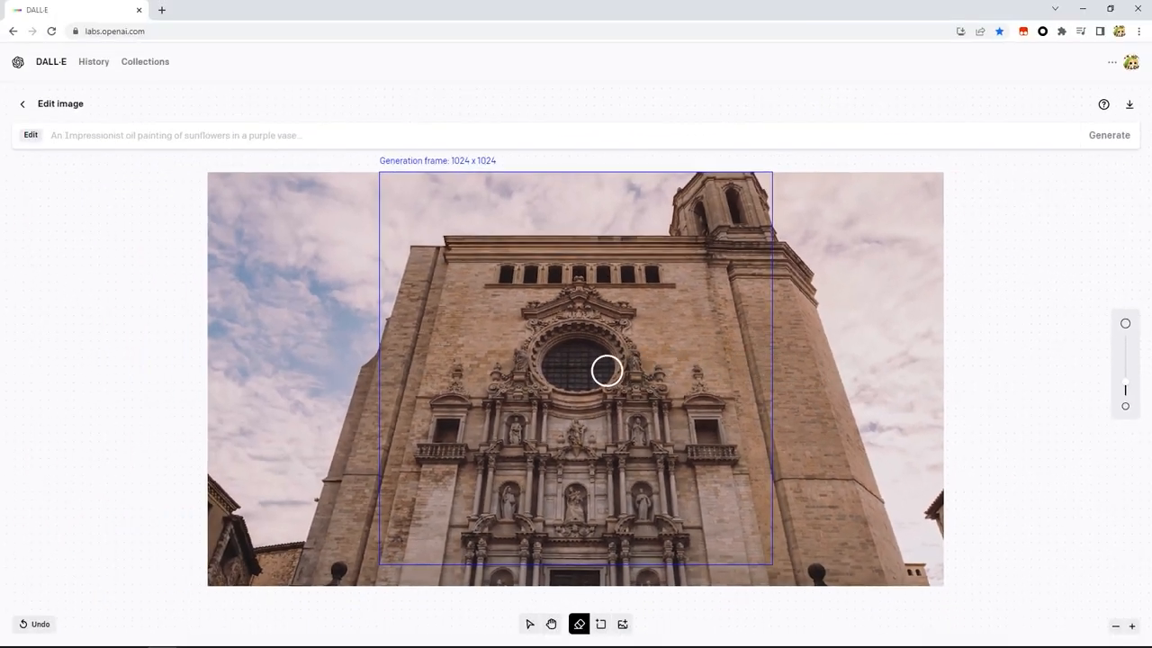
drag(605, 369, 471, 209)
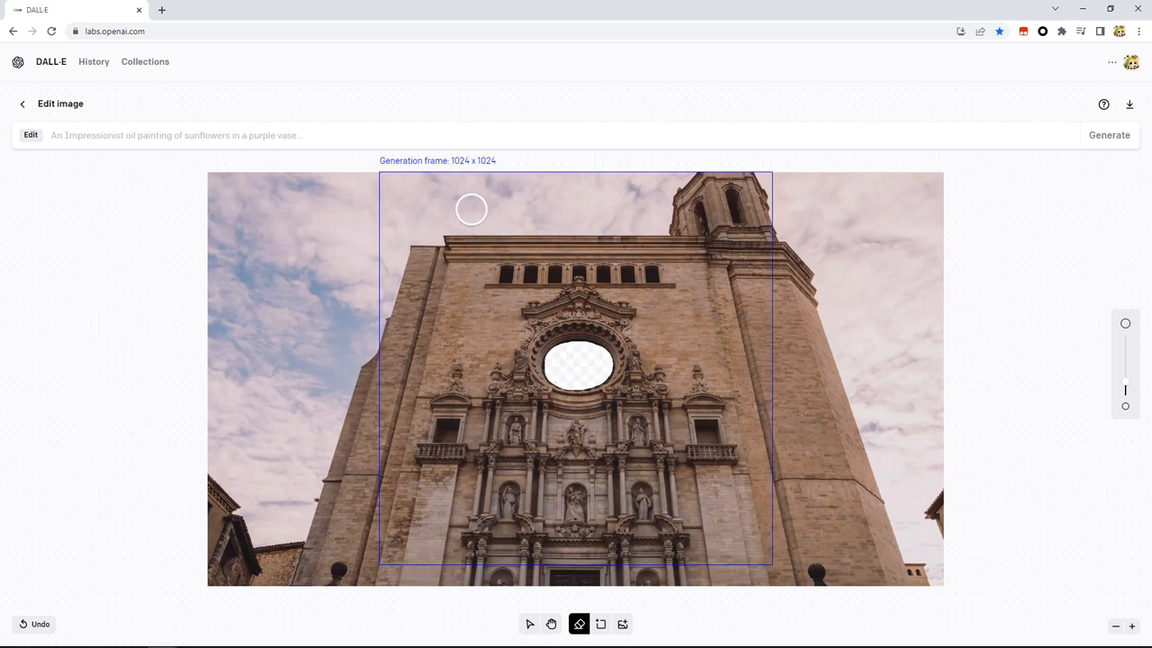
click(423, 135)
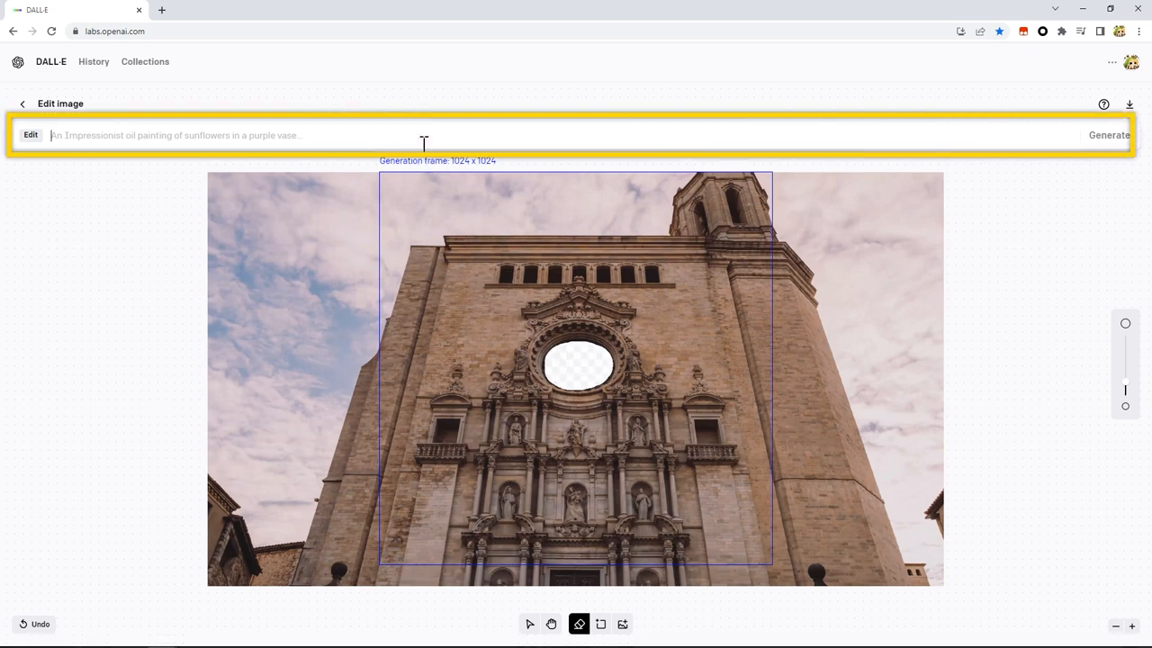
text(earth)
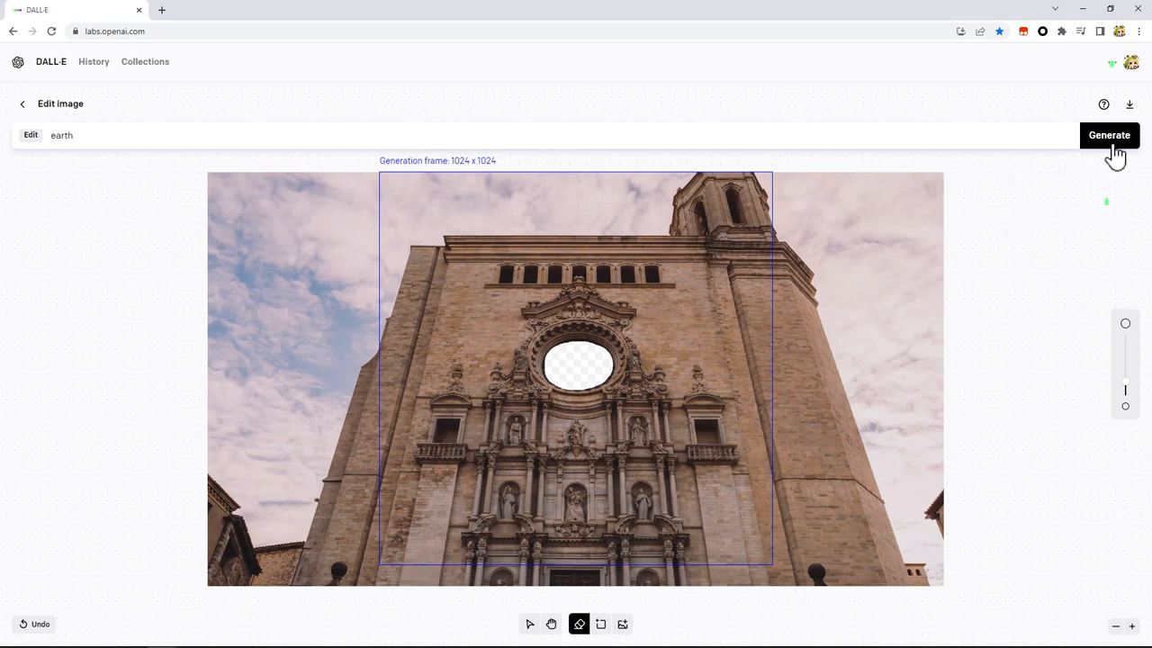
Generate earth variations, accept one, and download the edited PNG.
click(1109, 135)
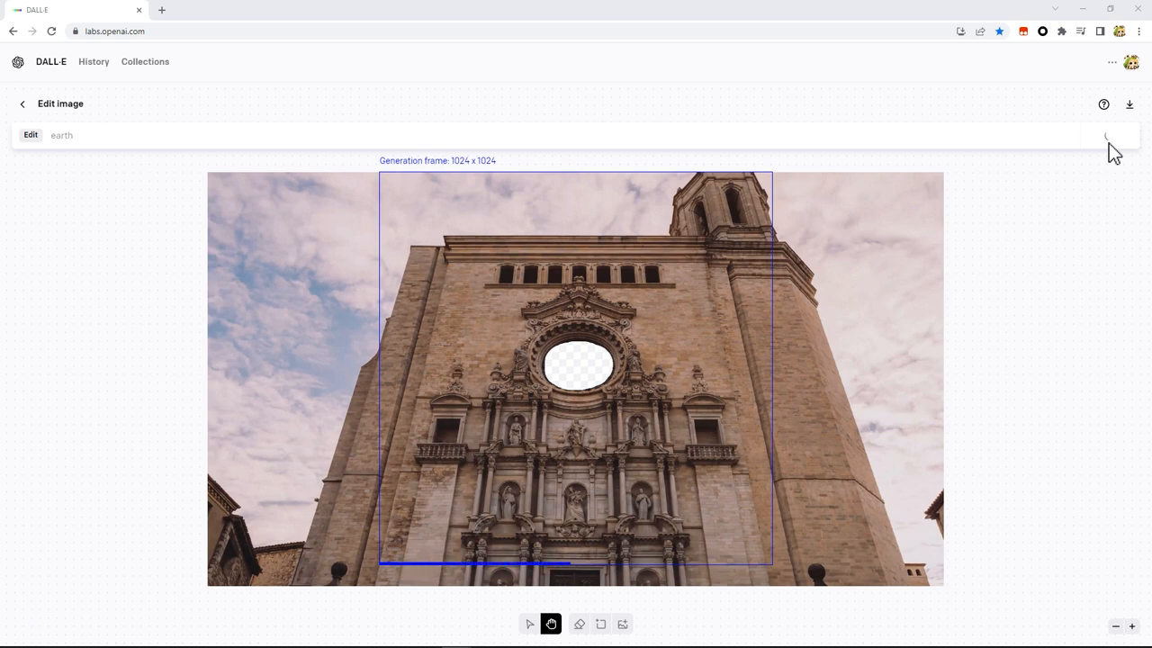
click(1108, 135)
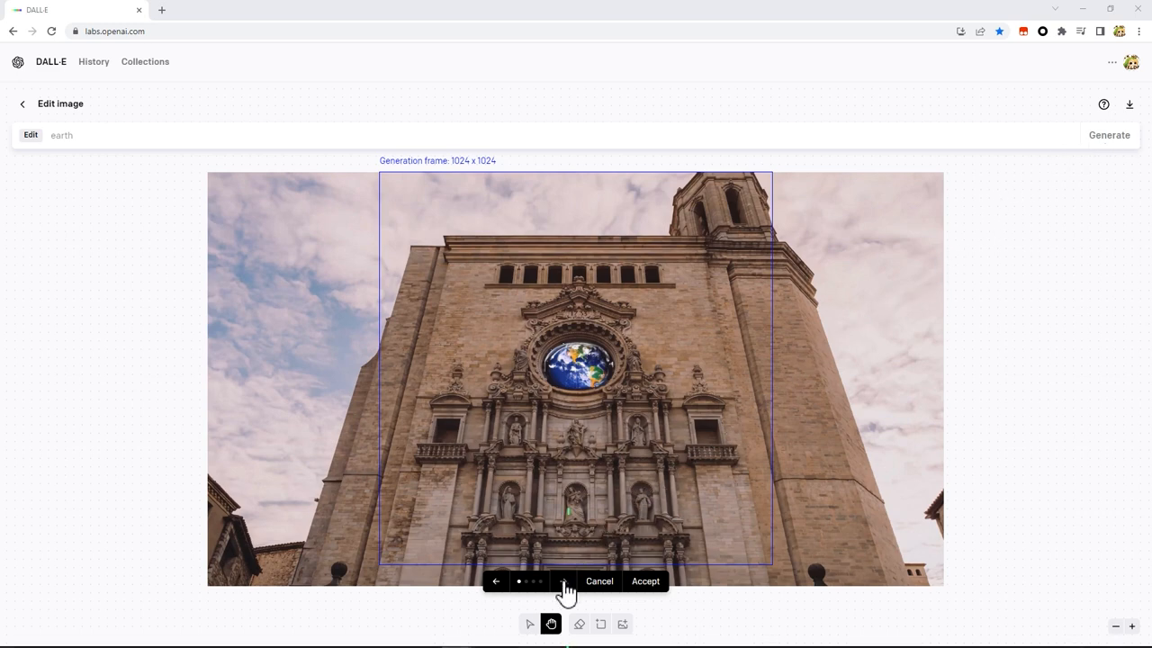
click(562, 580)
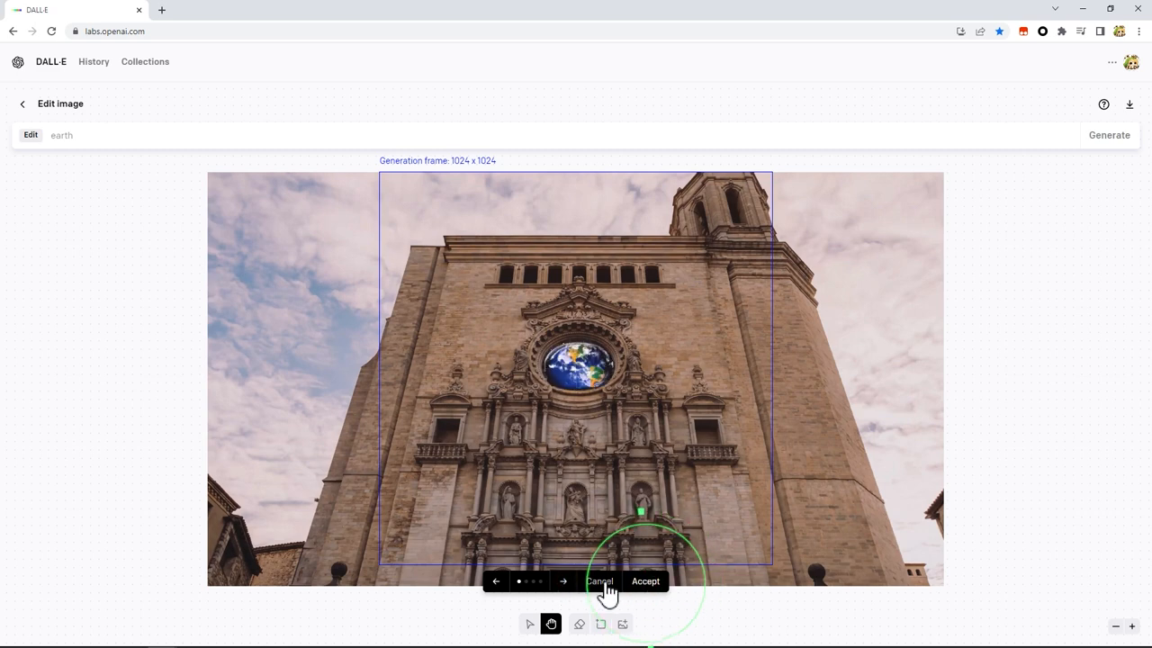
click(645, 580)
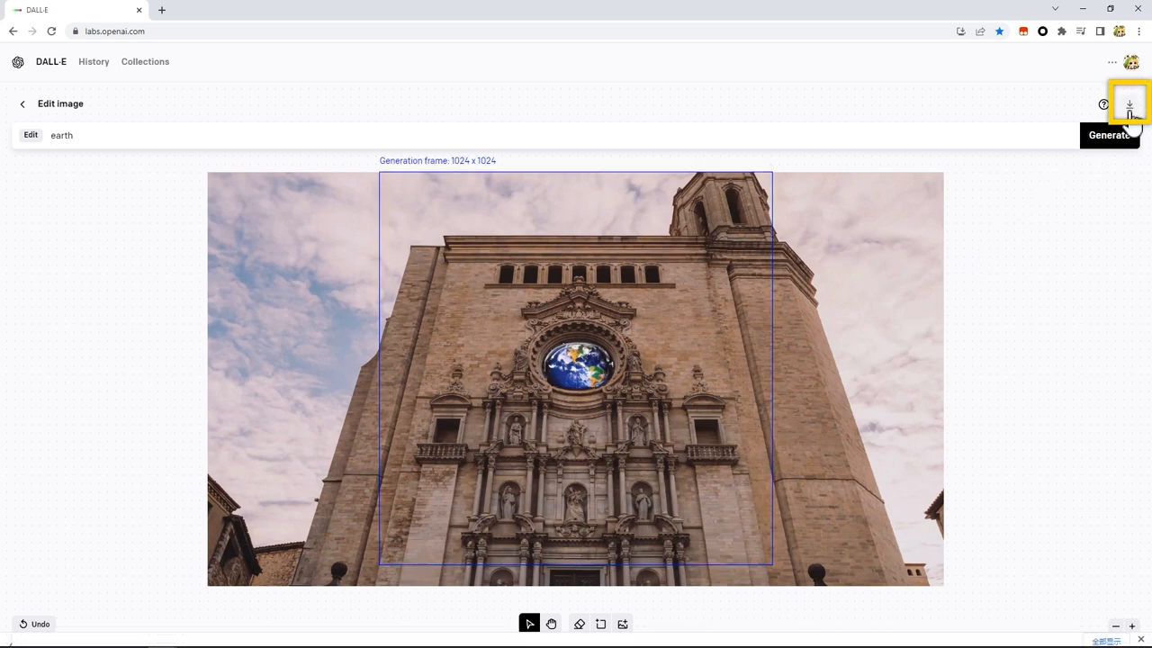
click(1129, 103)
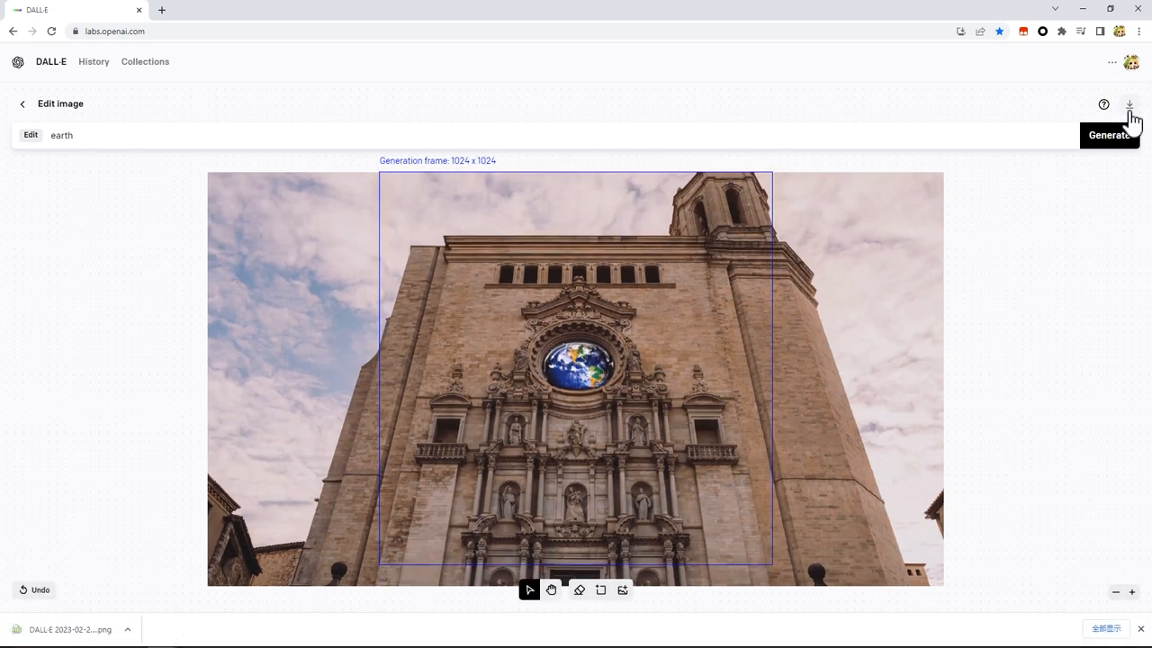
mouse_move(635, 589)
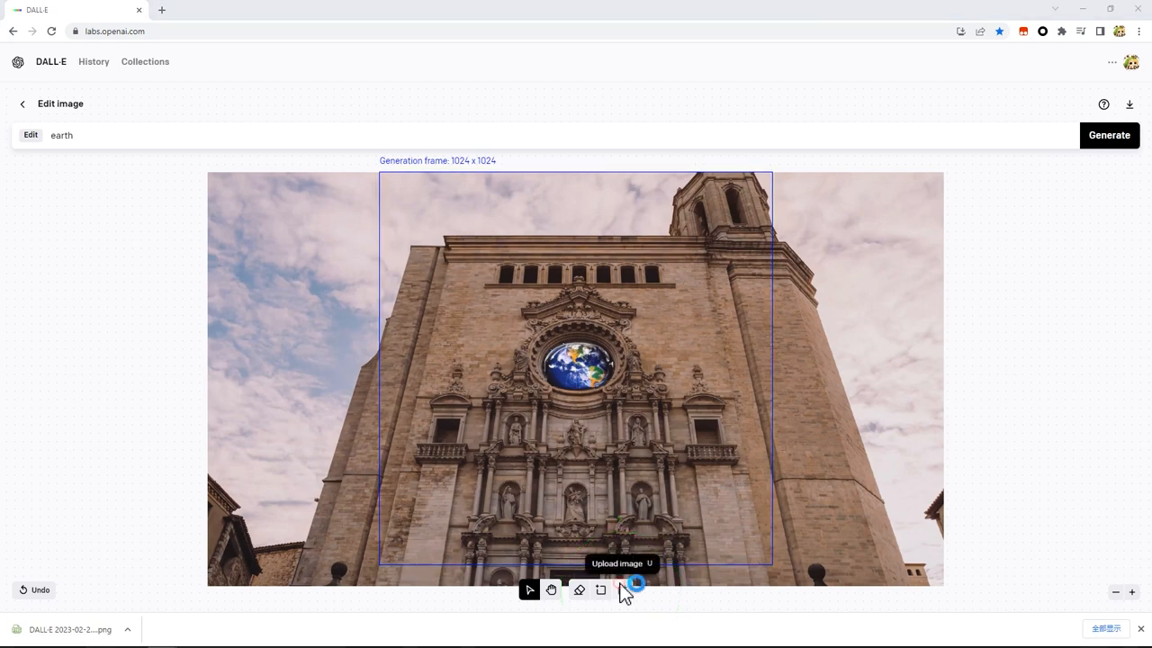
Upload the next snapshot, 202302-21-0_0.png, for editing.
click(634, 589)
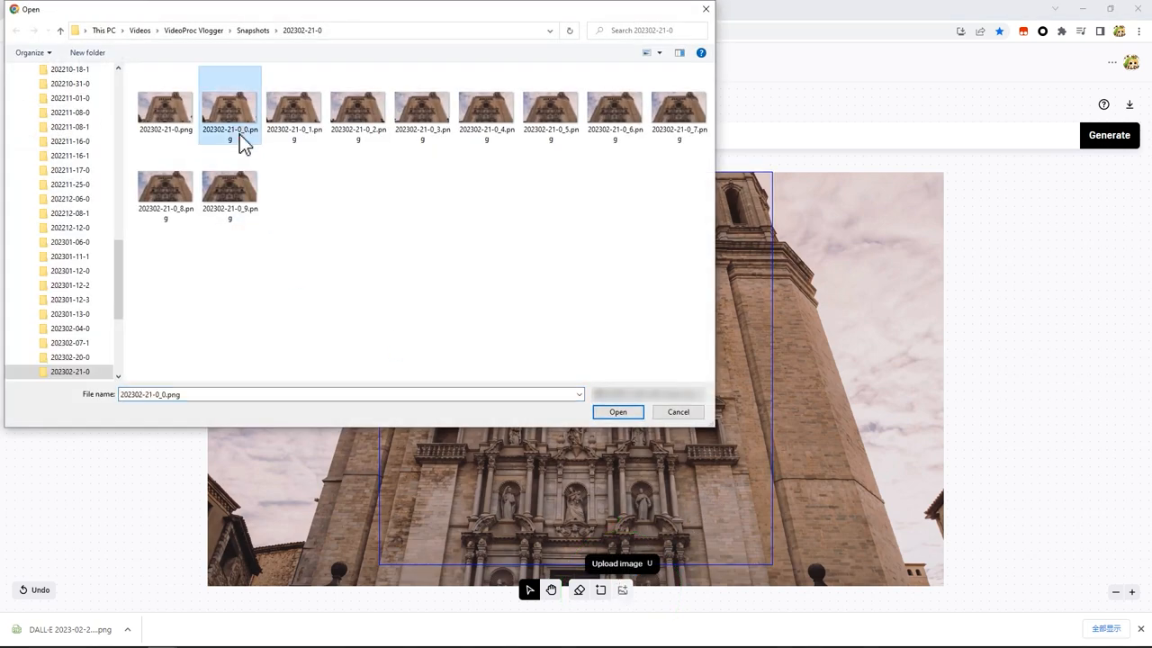
click(617, 411)
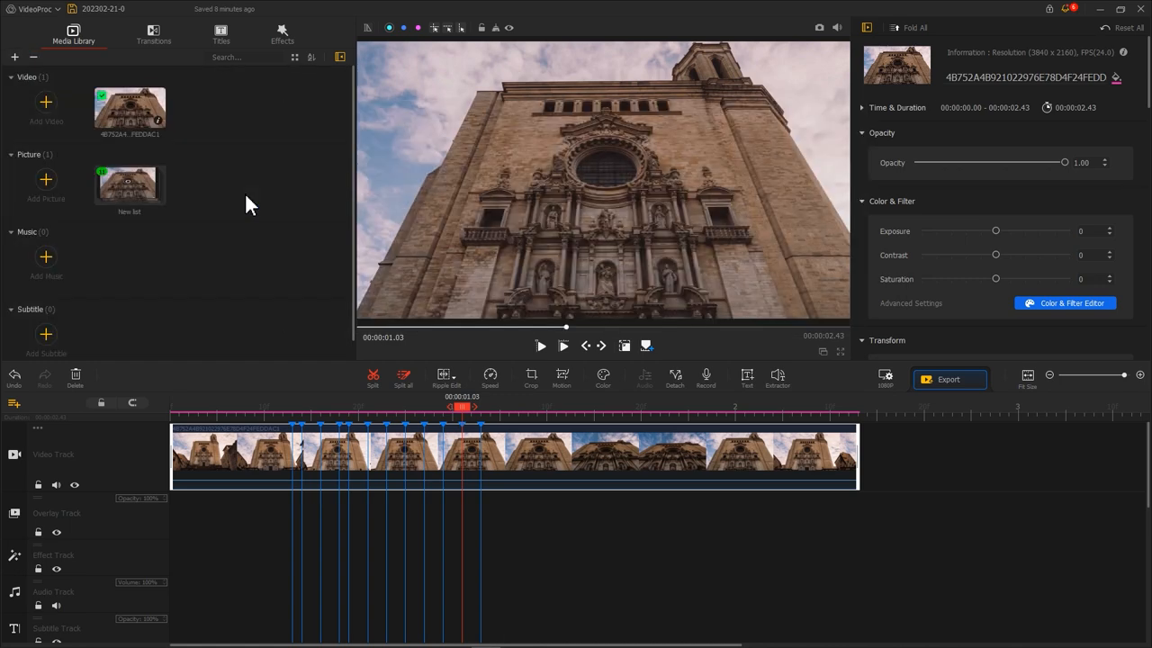
Open Settings from the VideoProc menu to view the General page.
click(38, 9)
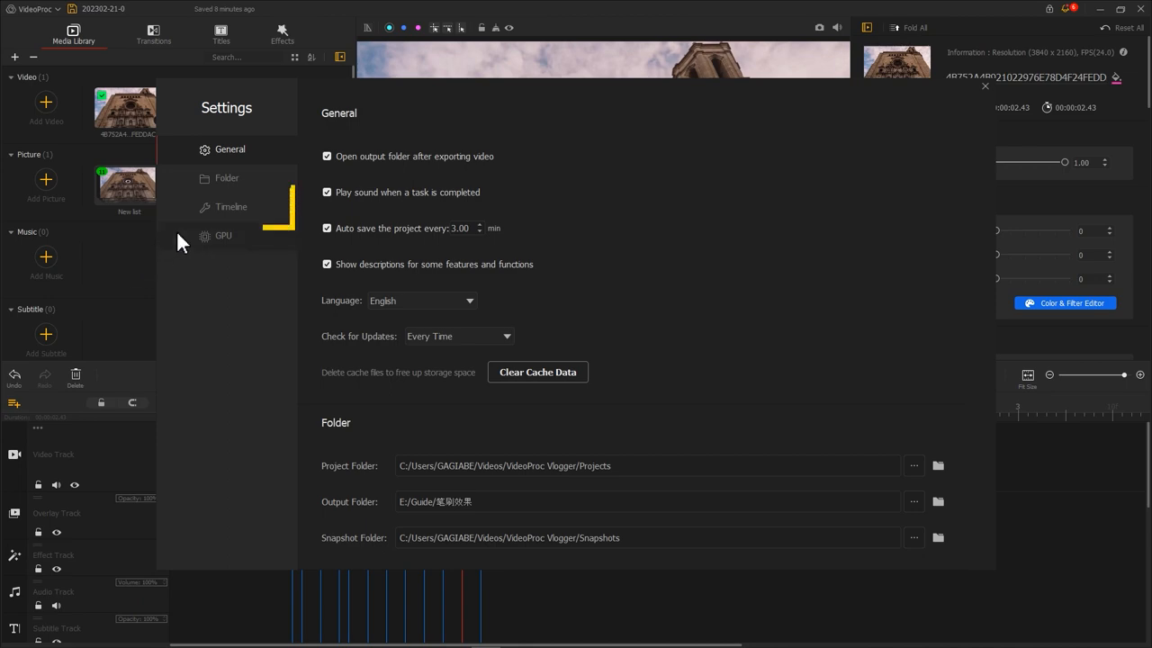
Set a custom 0.034-second photo duration, then drag a DALL-E earth cathedral image onto the Overlay Track.
click(231, 206)
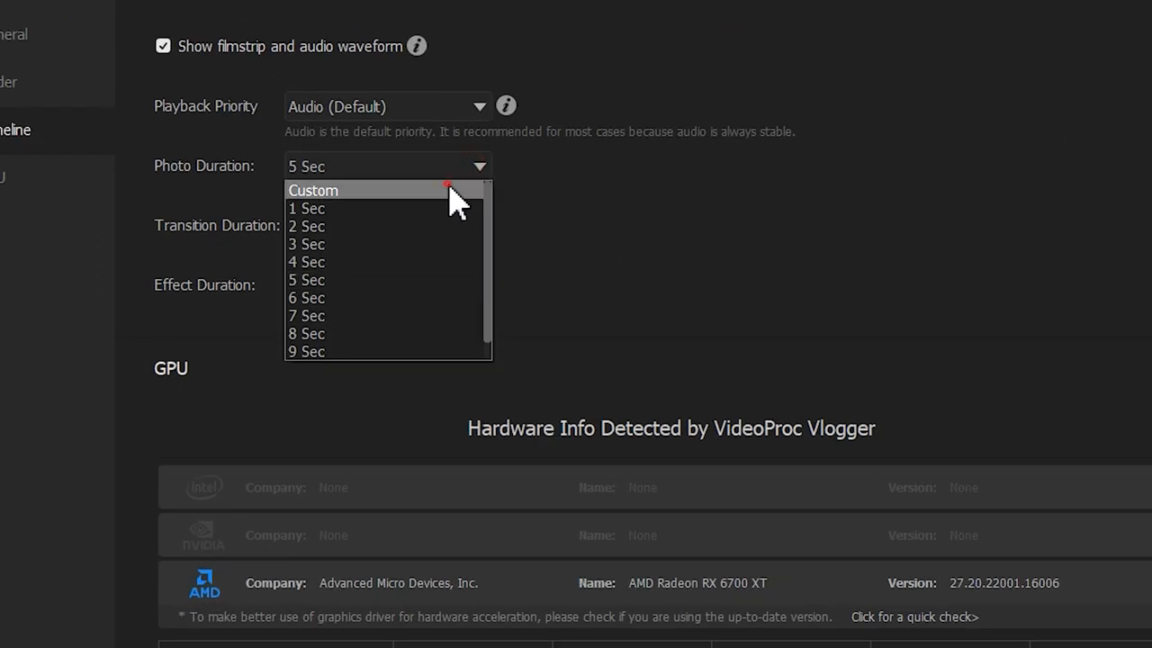
click(313, 189)
text(0.034)
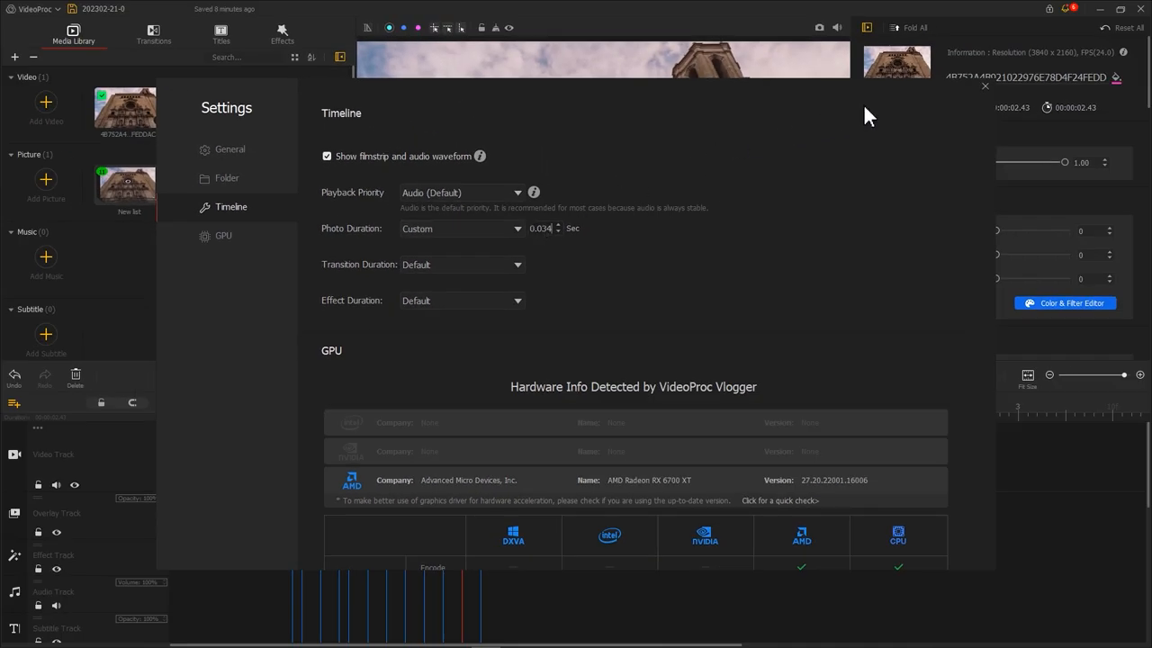
click(984, 85)
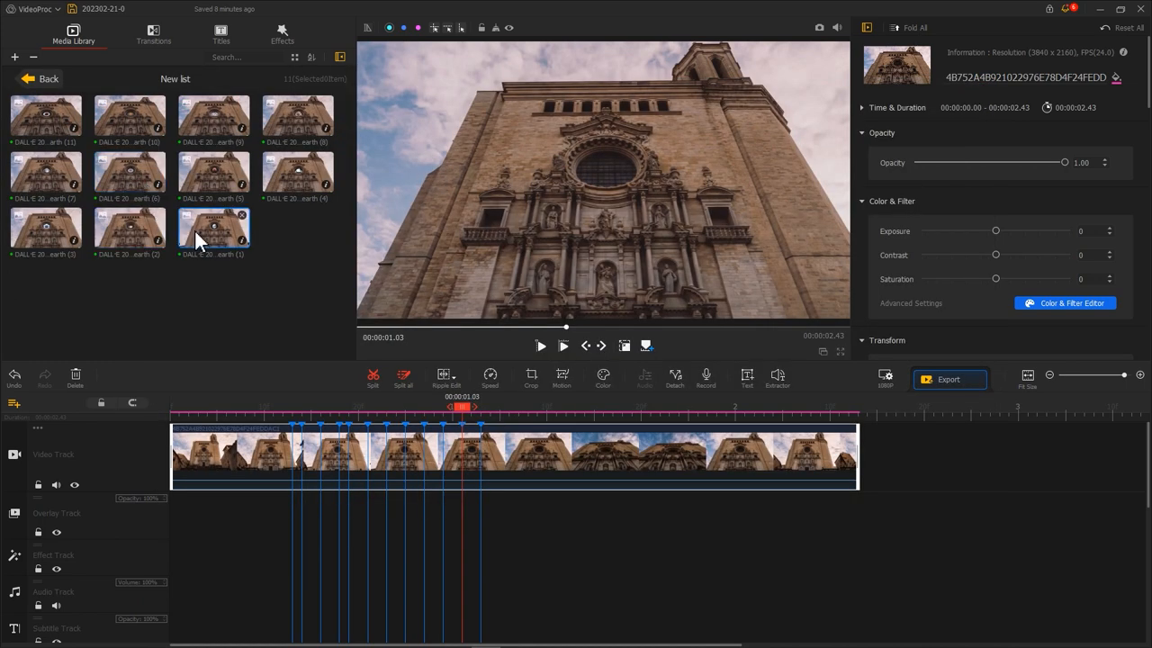
drag(213, 230, 310, 527)
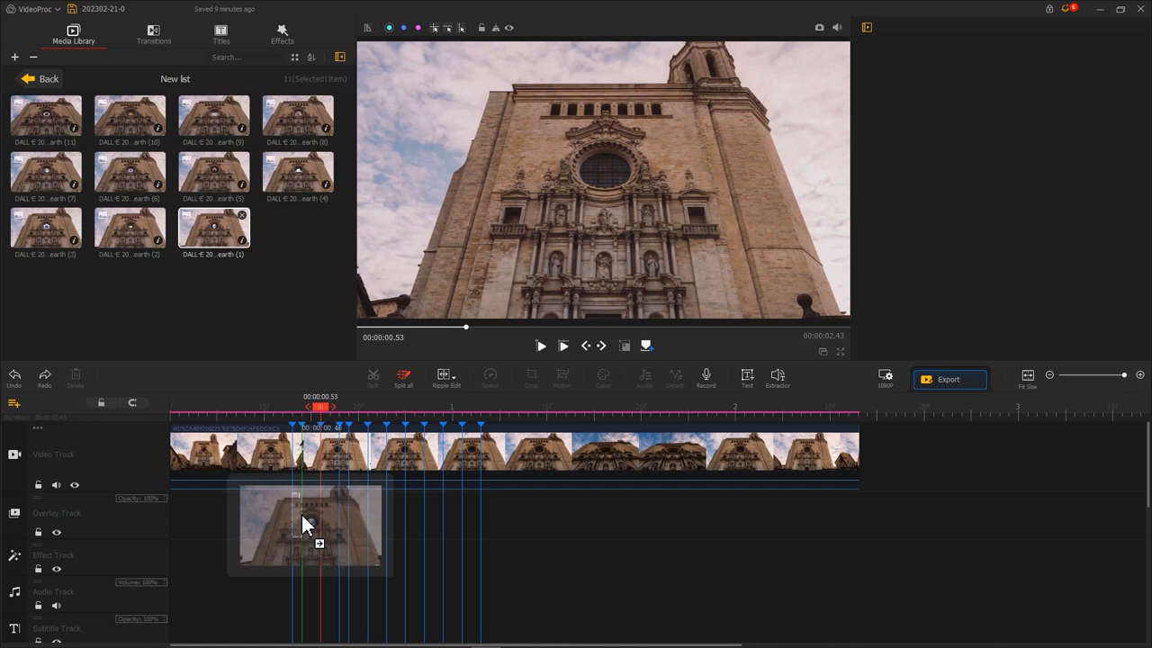